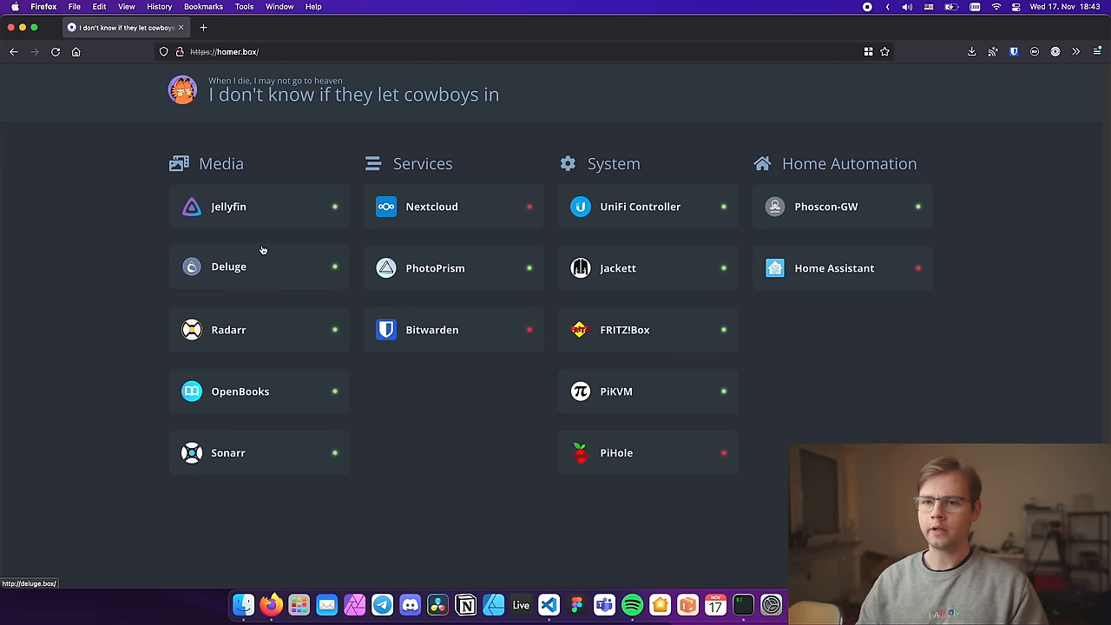
mouse_move(261, 209)
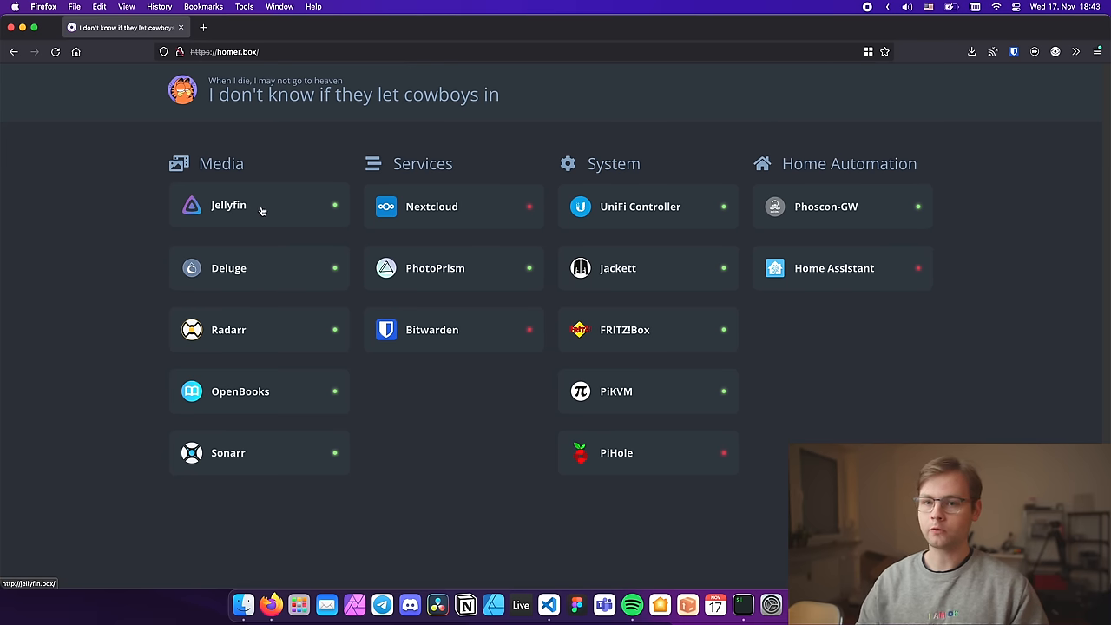
mouse_move(243, 224)
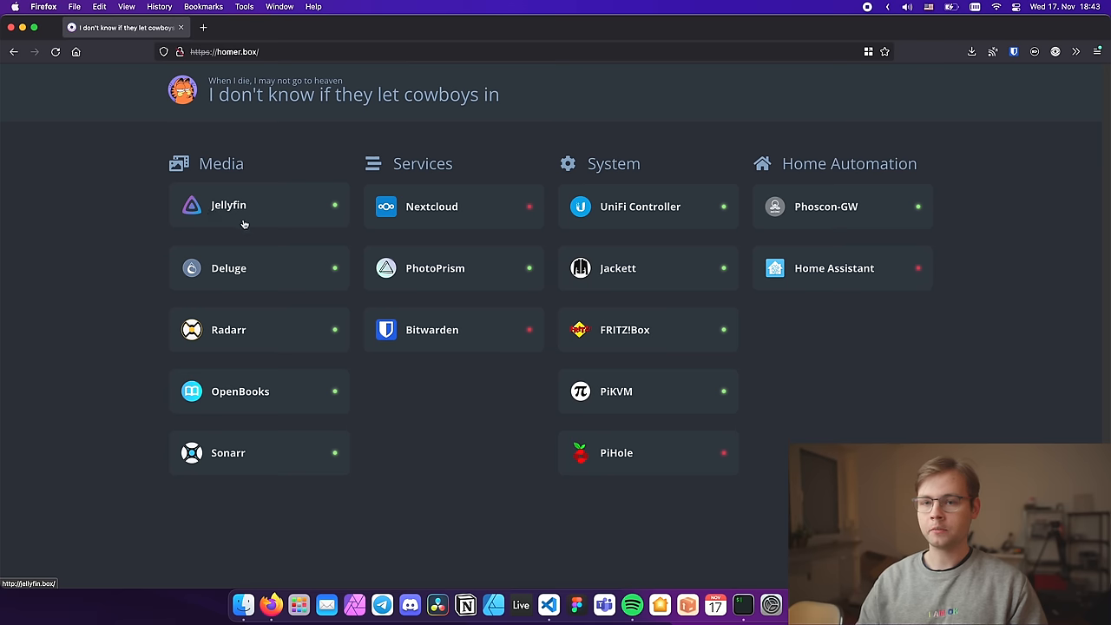
Open Jellyfin past the HTTPS-Only warning, then open the Deluge web interface
left_click(228, 206)
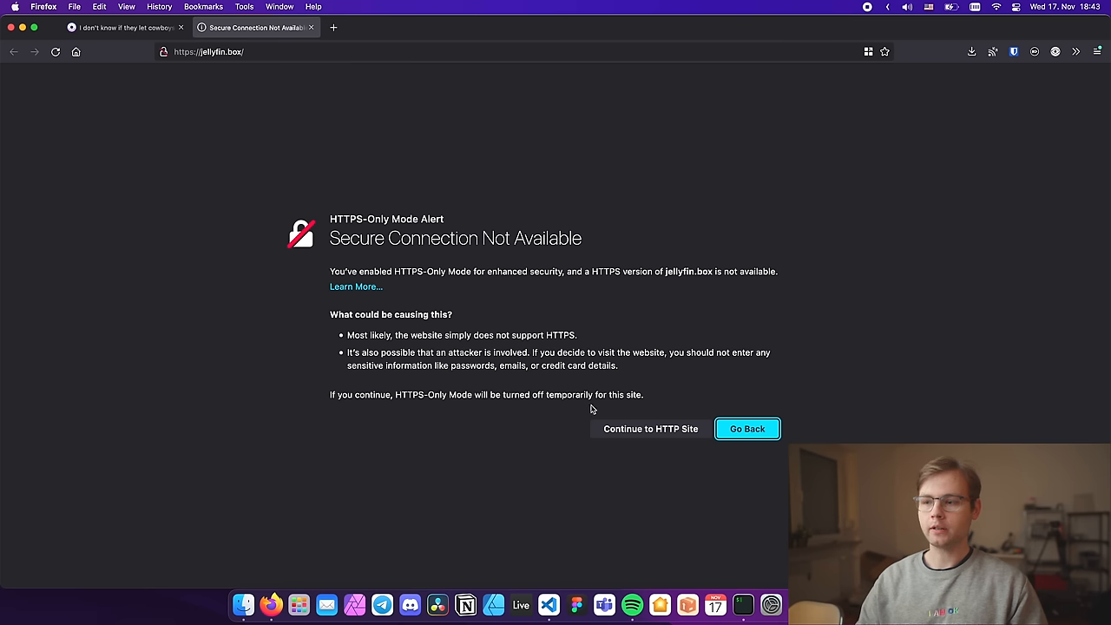
left_click(650, 429)
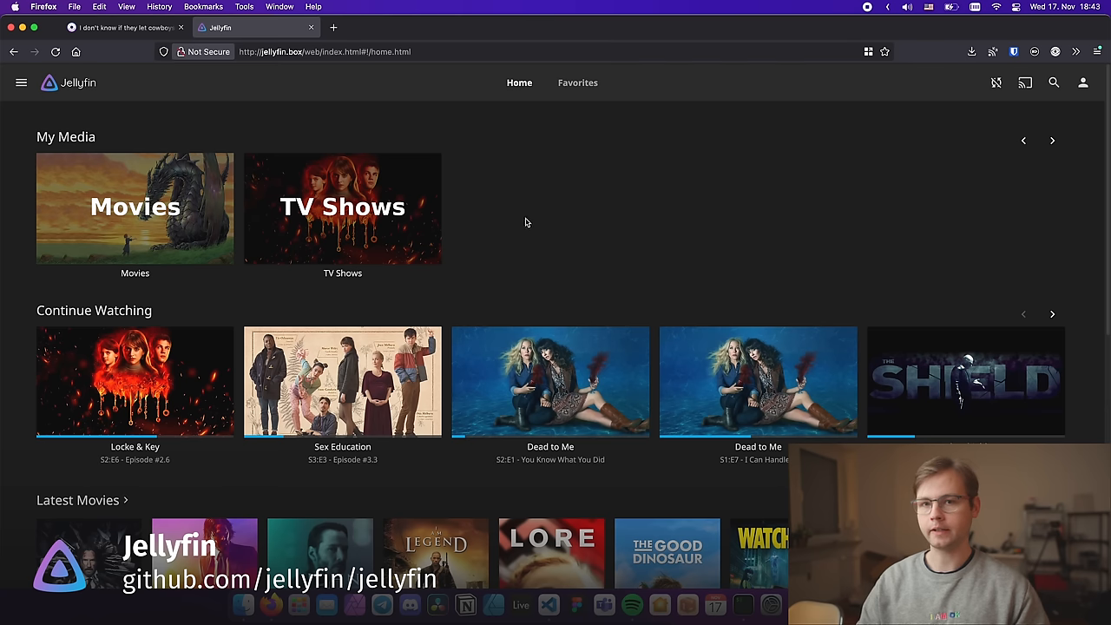
mouse_move(483, 218)
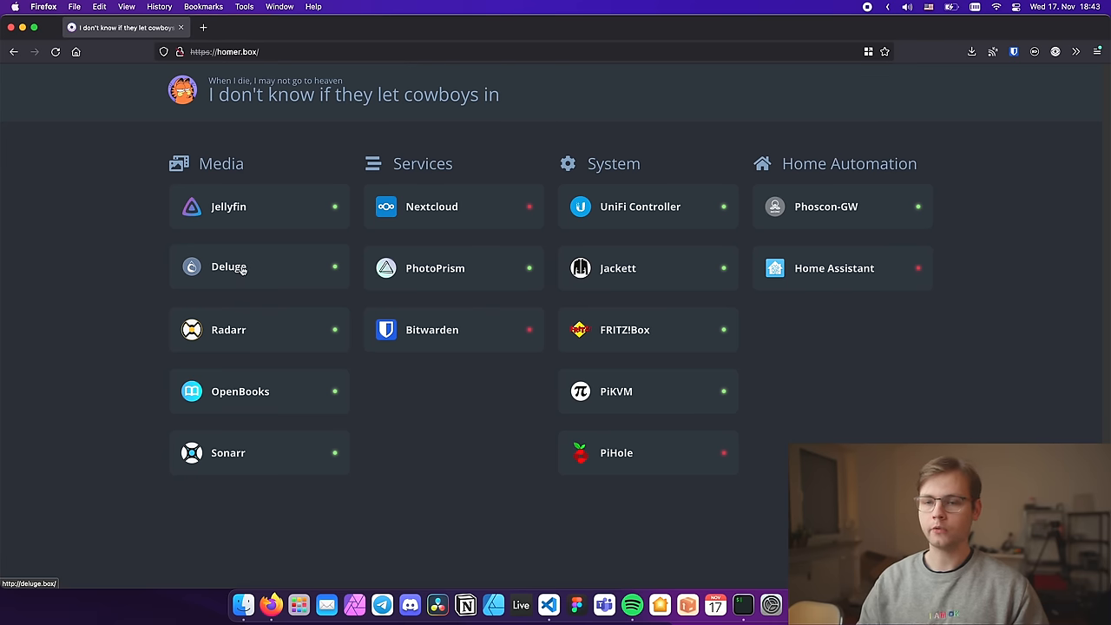
left_click(228, 266)
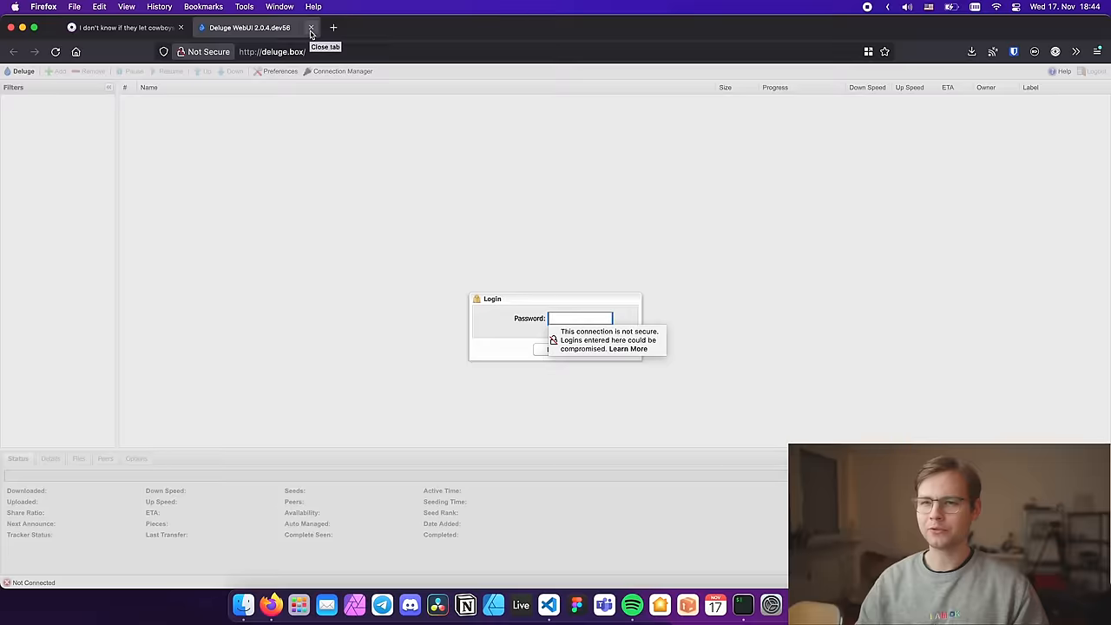
Close Deluge, open Radarr's eight-movie library, and switch back to the Homer tab
left_click(311, 27)
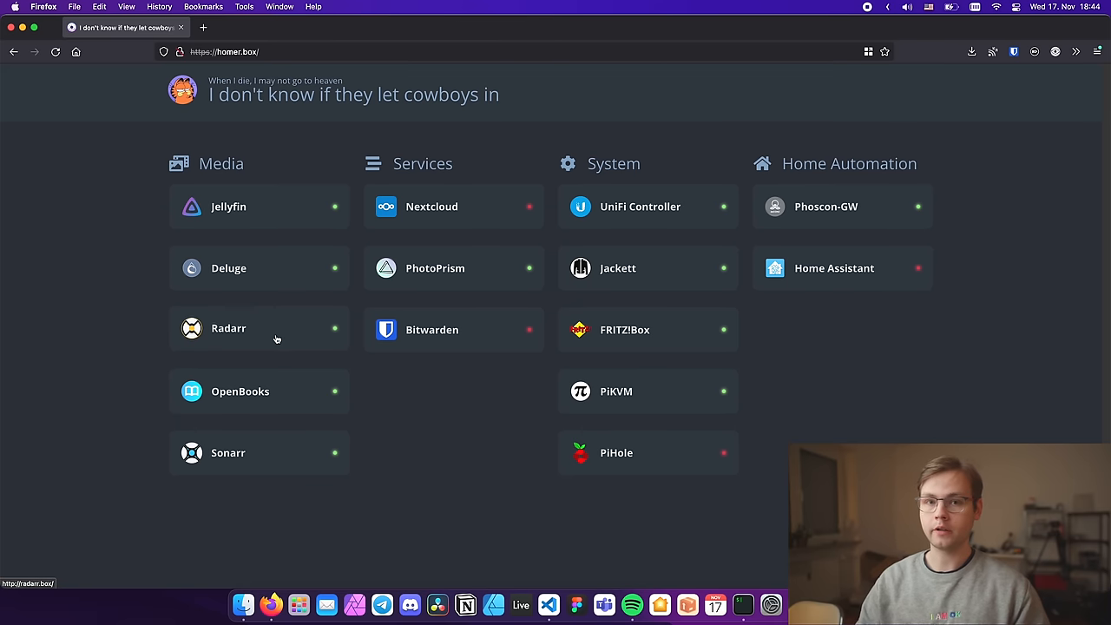
left_click(228, 328)
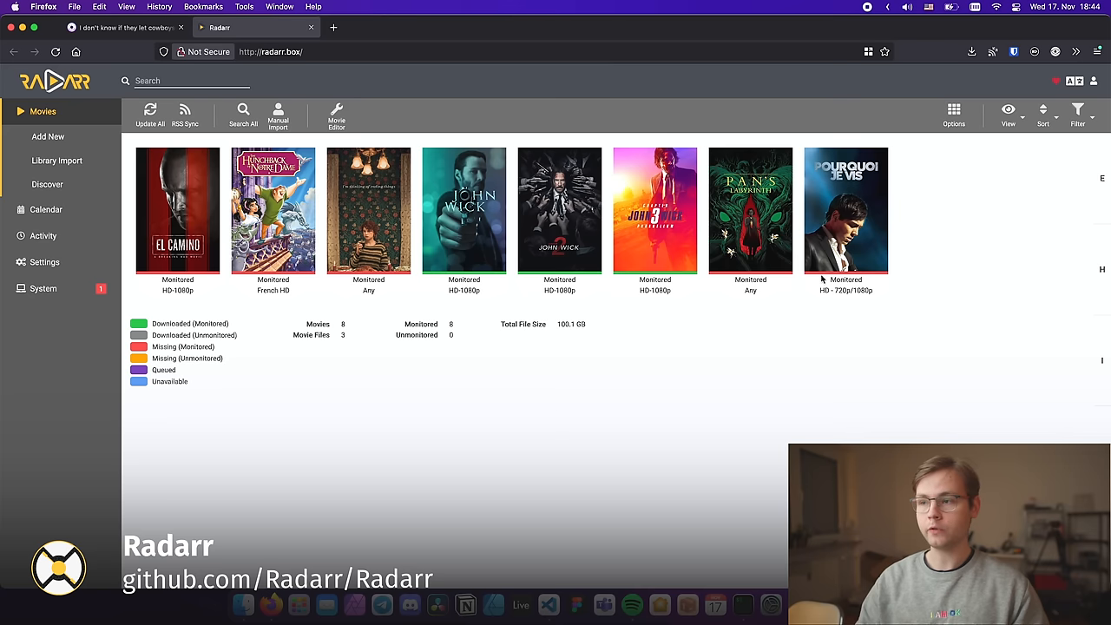
left_click(122, 28)
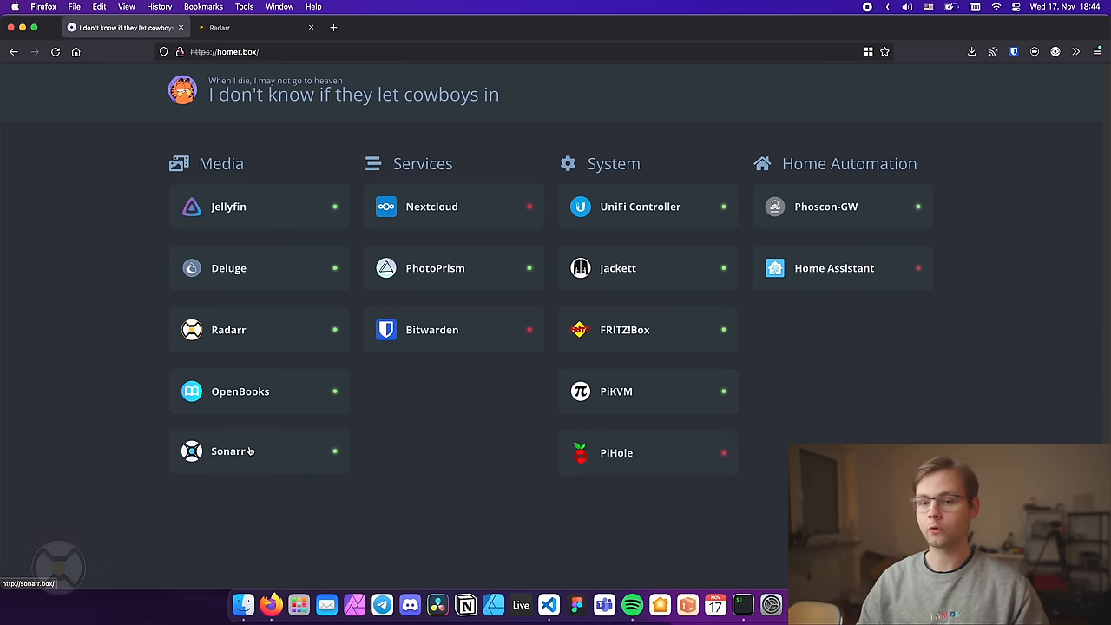
Open Sonarr past the HTTPS-Only alert, showing twelve monitored series with 376 episodes
left_click(232, 451)
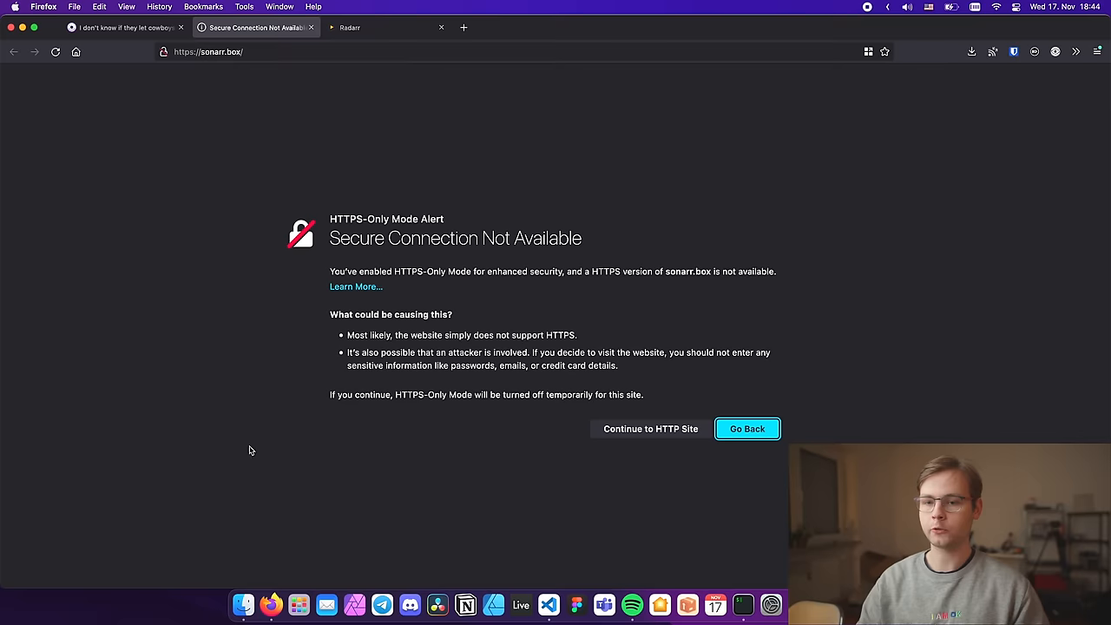
left_click(649, 429)
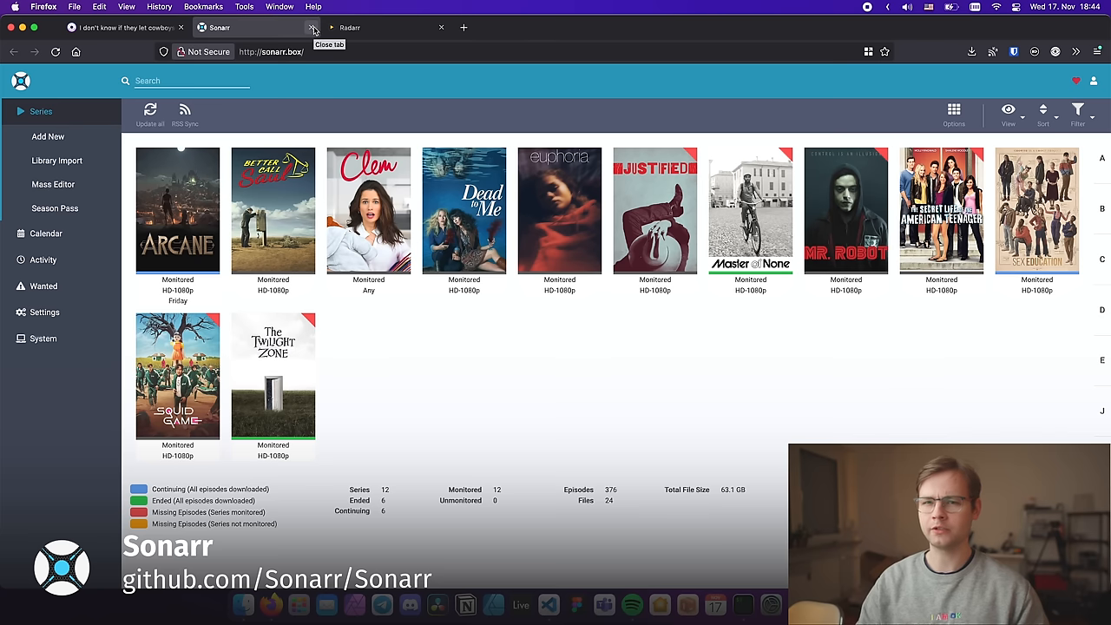
Close Sonarr, open OpenBooks, and scroll through the 996 Stephen King search results
left_click(307, 27)
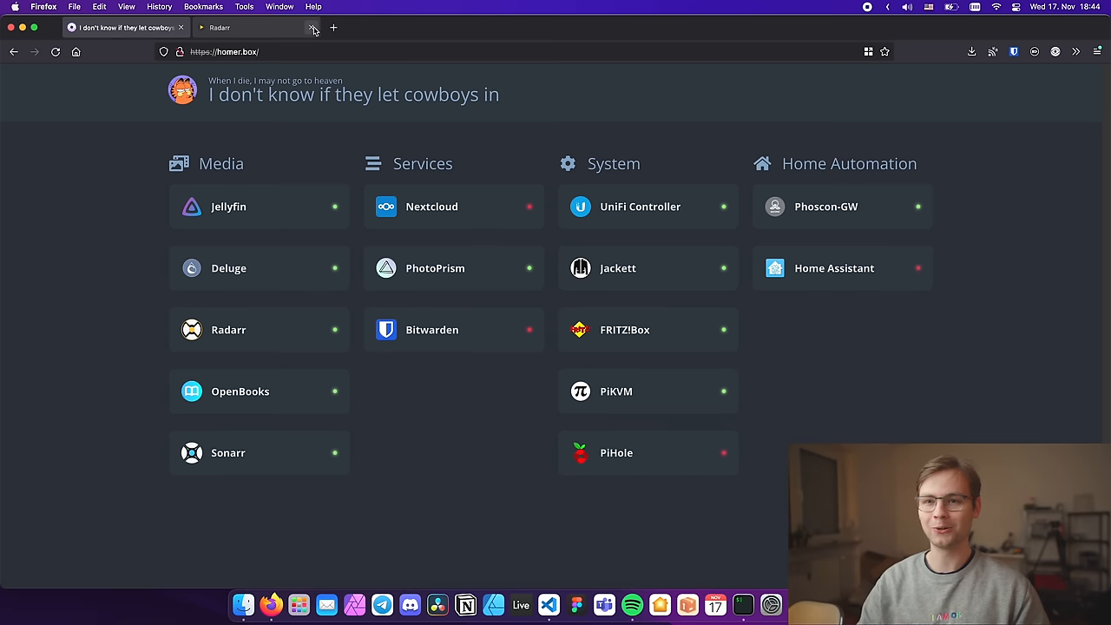
mouse_move(240, 380)
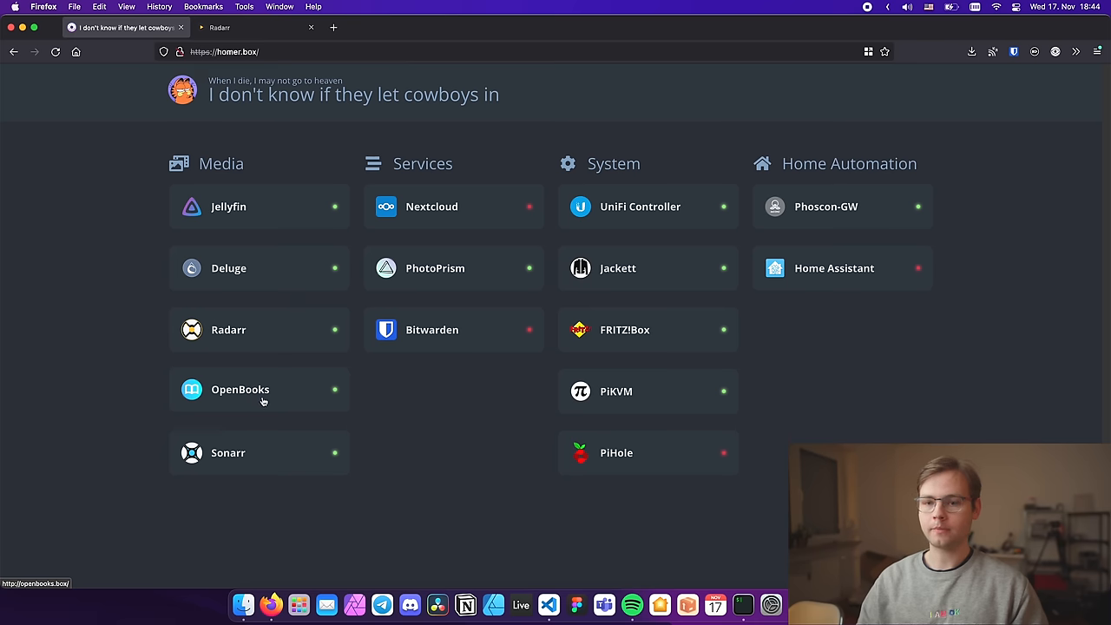
left_click(240, 390)
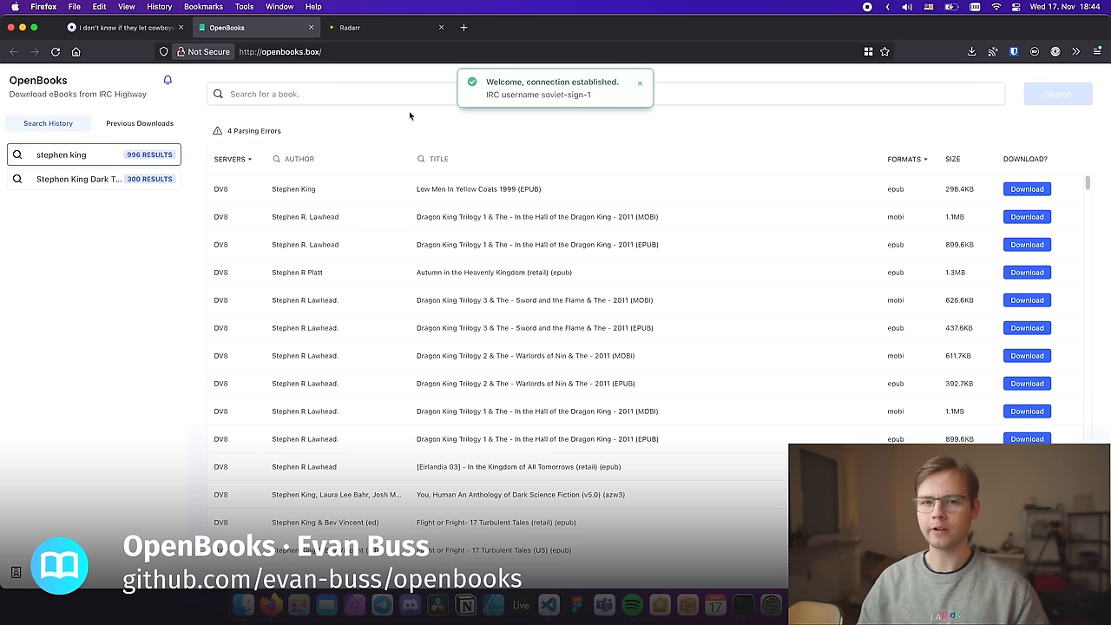
left_click(664, 81)
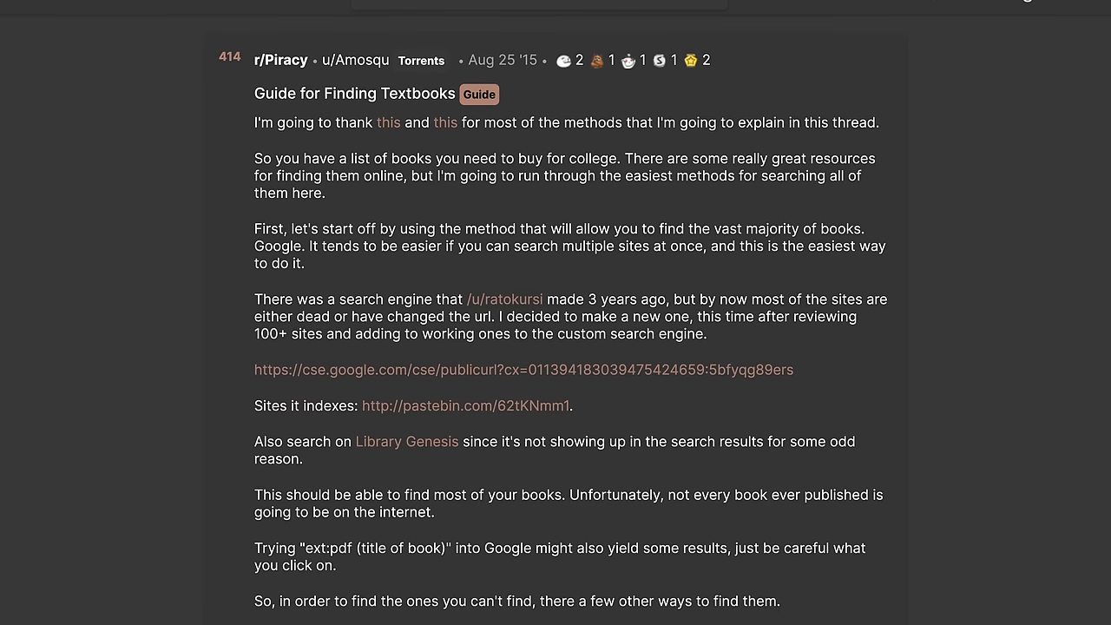
scroll("down", 3)
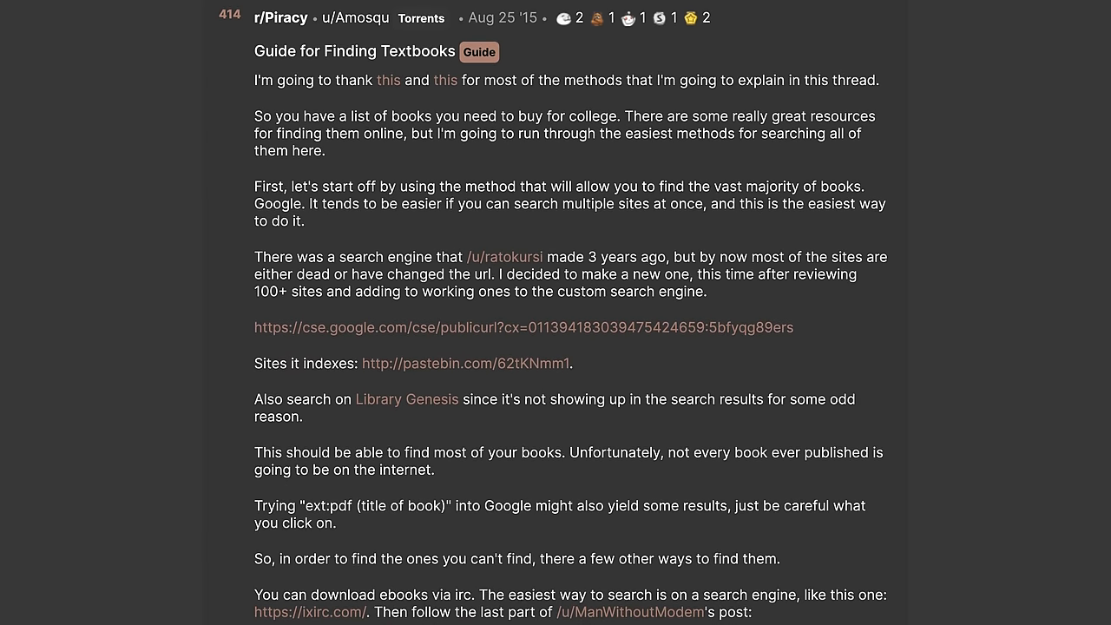
scroll("down", 3)
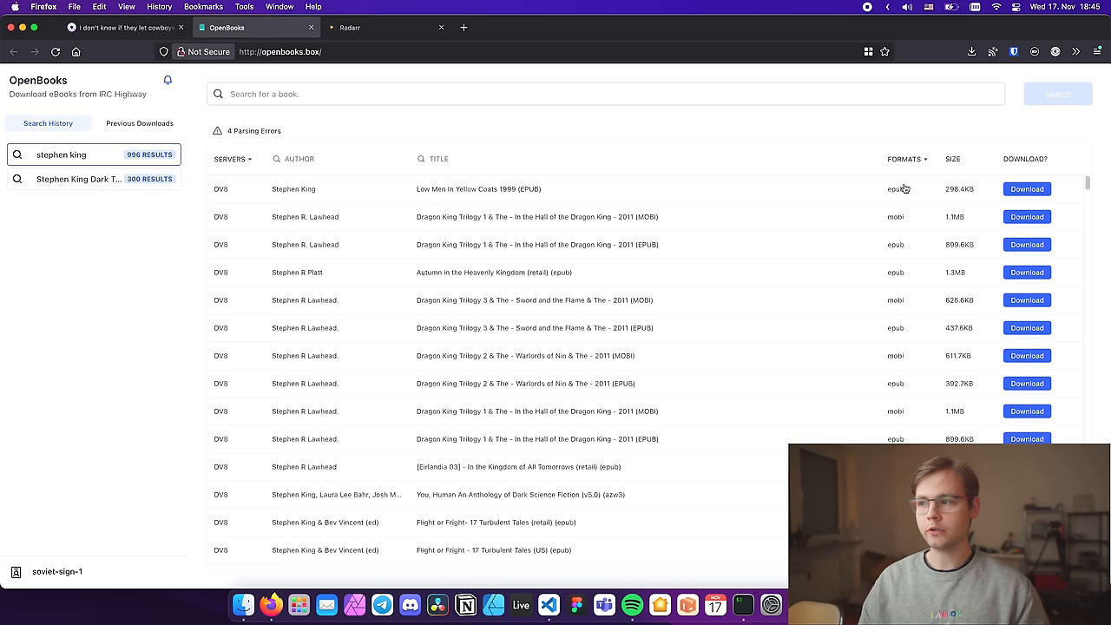
mouse_move(904, 188)
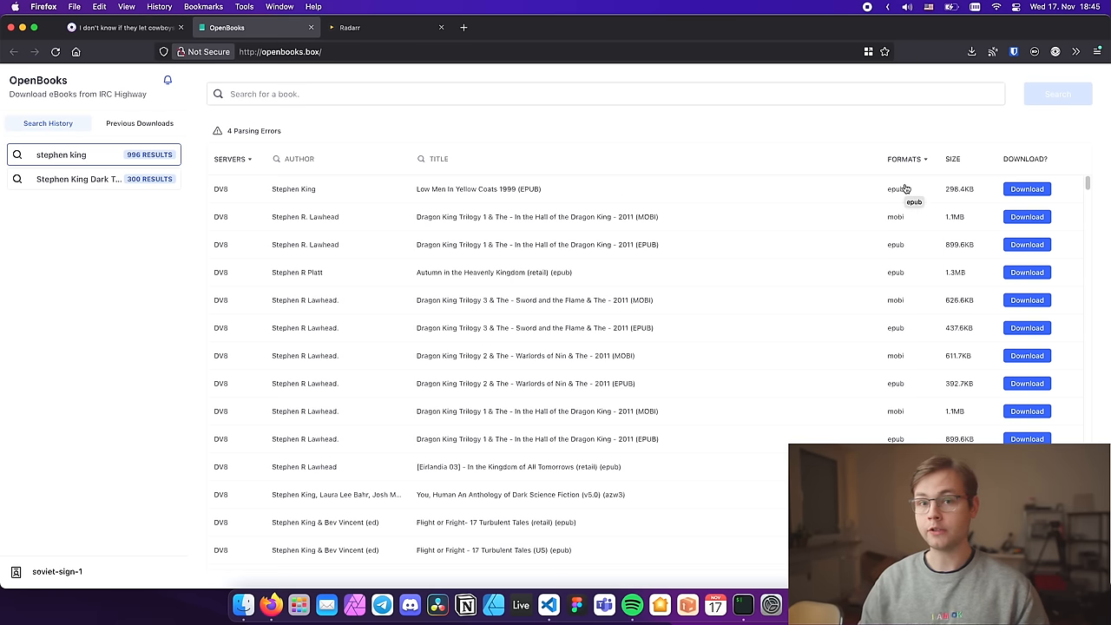